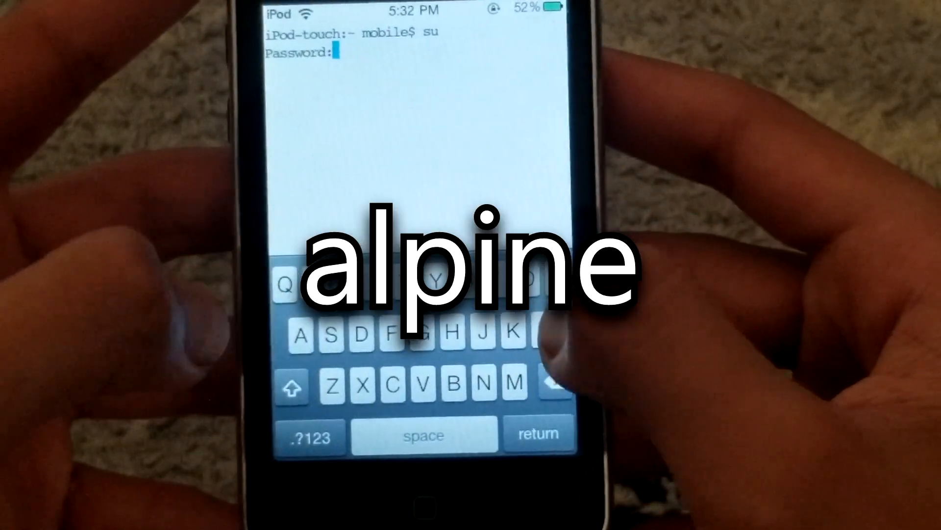
pyautogui.click(494, 332)
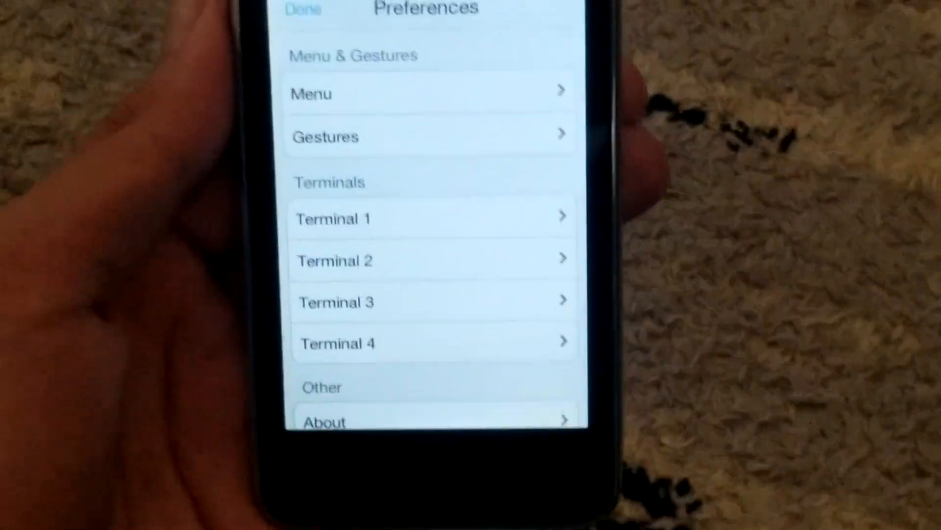
# - In the custom Menu settings, begin entering a command for the empty centre slot
pyautogui.click(430, 94)
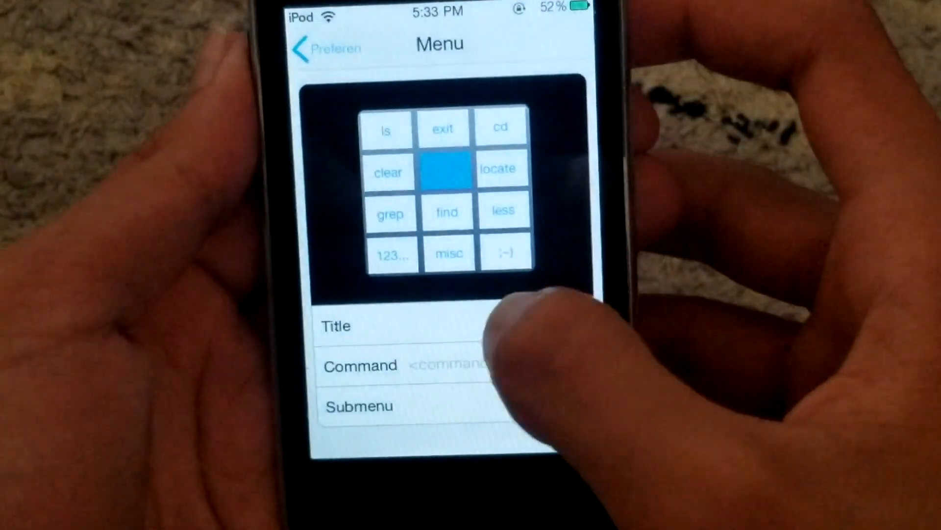
pyautogui.click(421, 364)
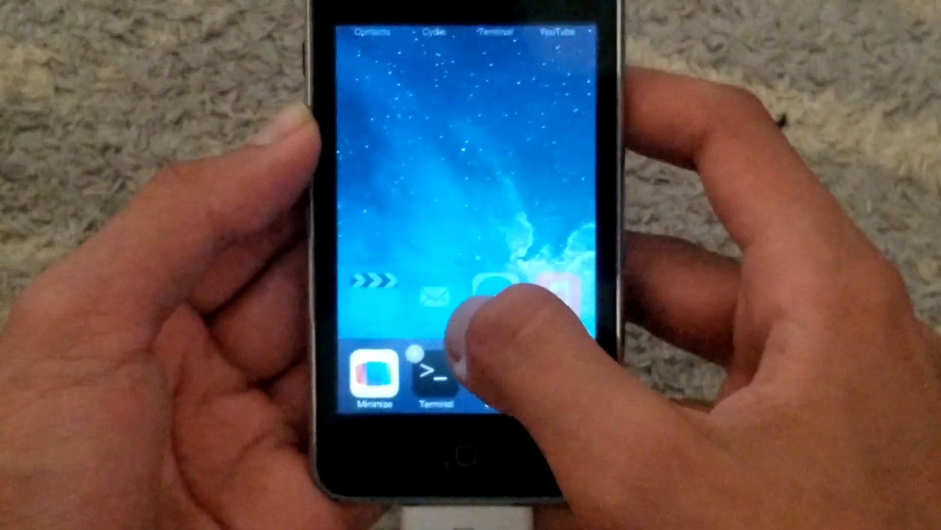
# - Quit the running Terminal app from the app switcher, leaving only Minimise
pyautogui.click(433, 372)
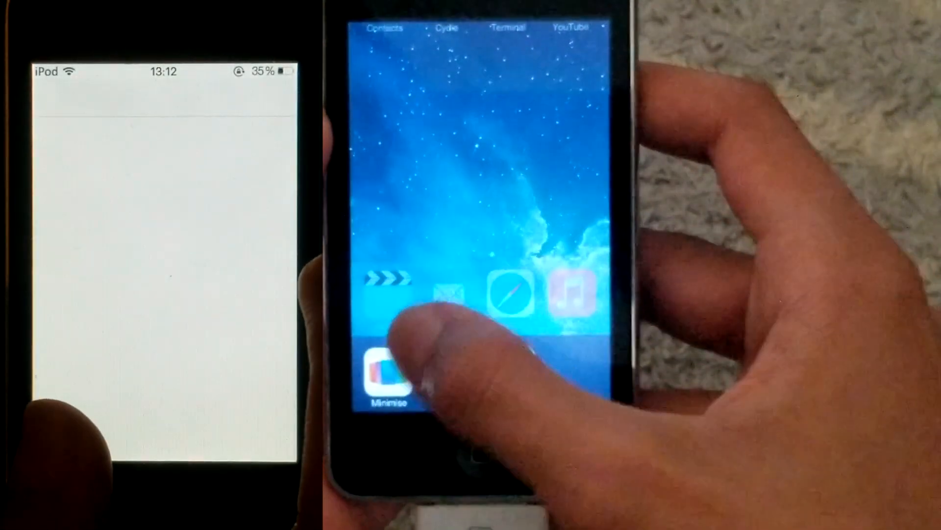
pyautogui.click(388, 376)
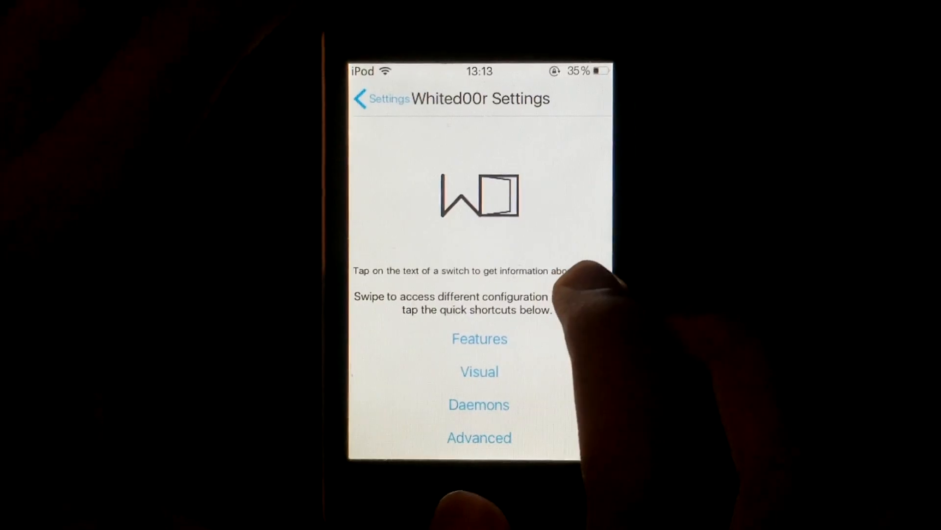
# - Show the Features section with Wallpaper, Folders, Backgrounder and App Switcher options
pyautogui.click(480, 338)
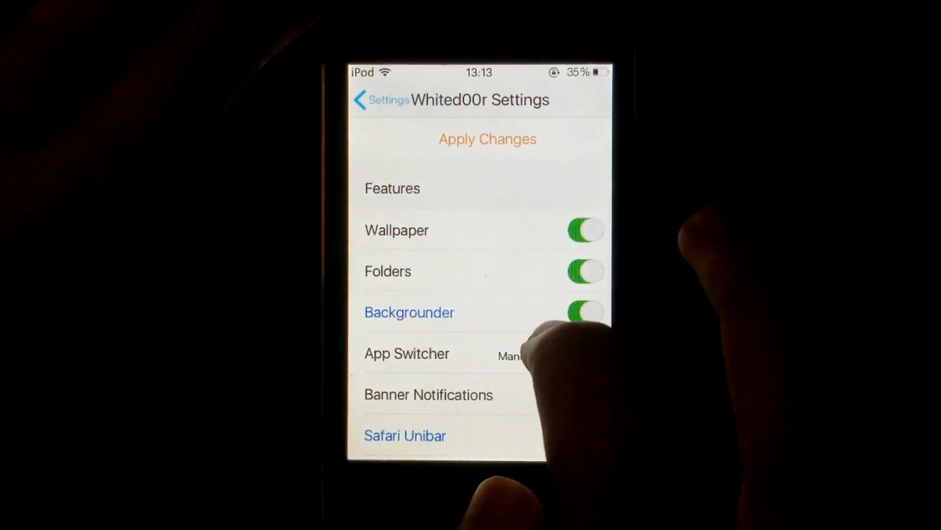